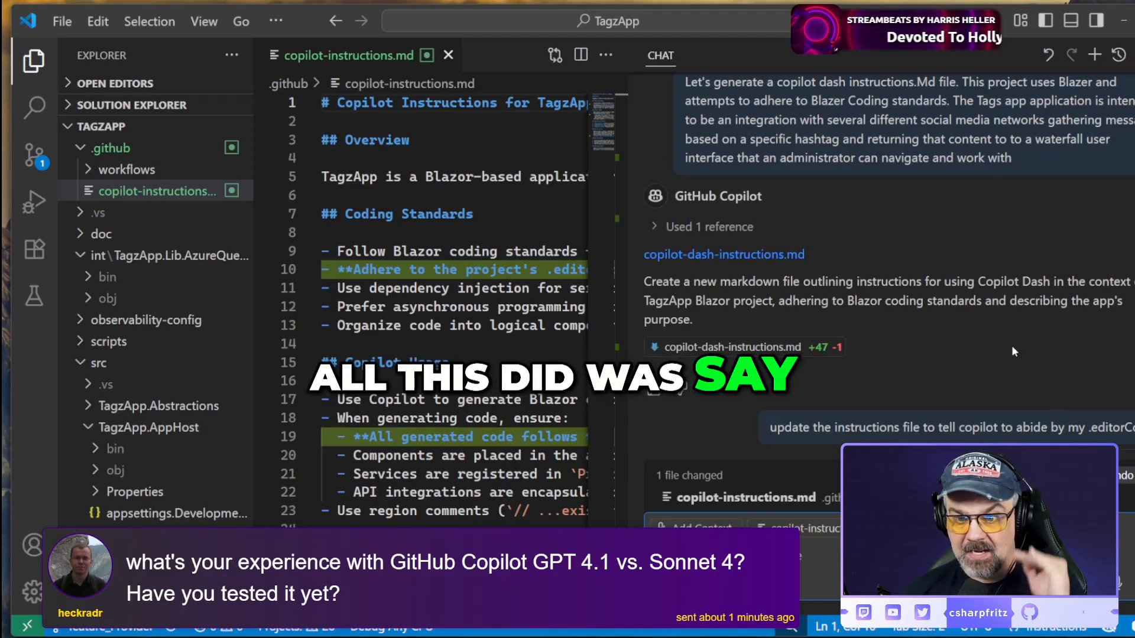
Display the Copilot Usage panel showing premium requests at 15.3% of the allowance
{"action": "scroll", "scroll_direction": "down", "scroll_amount": 3}
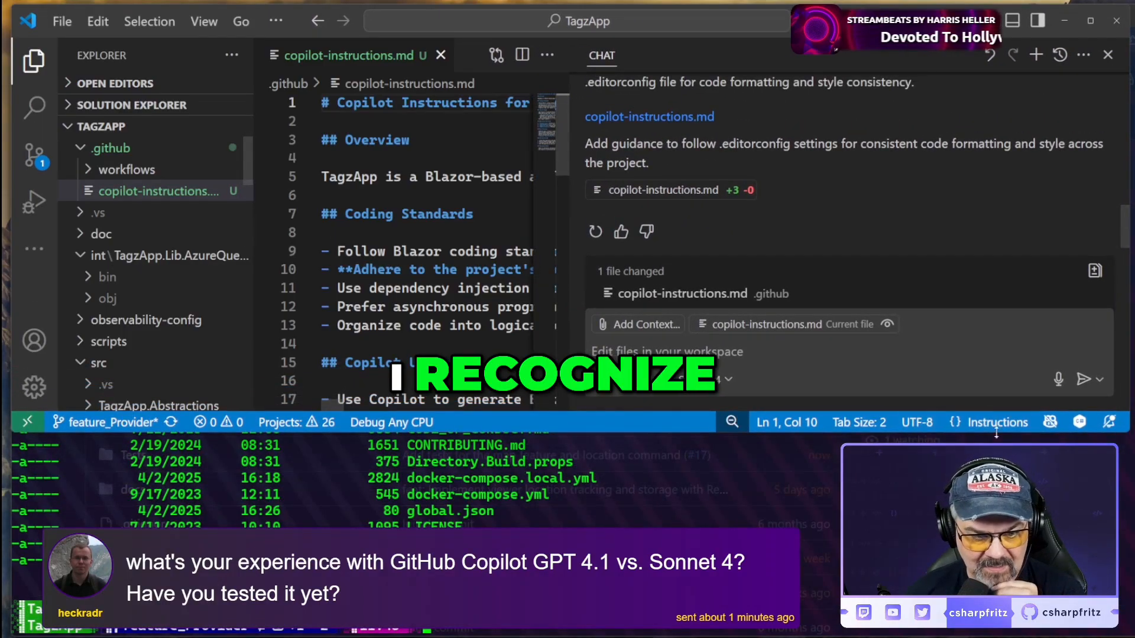
{"action": "left_click", "coordinate": [1048, 422]}
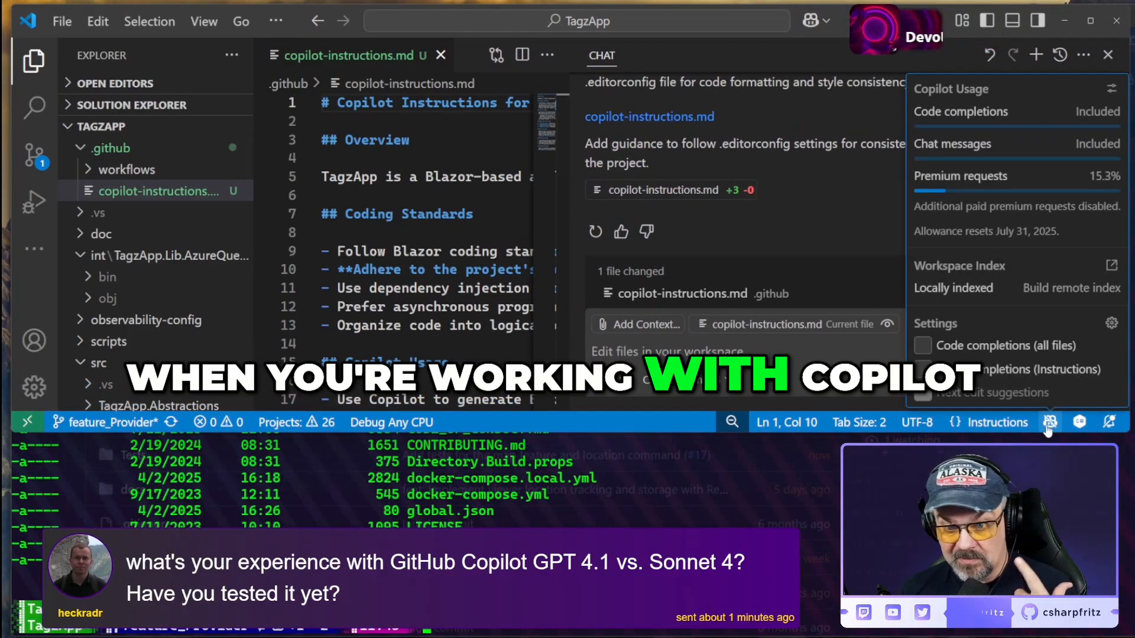